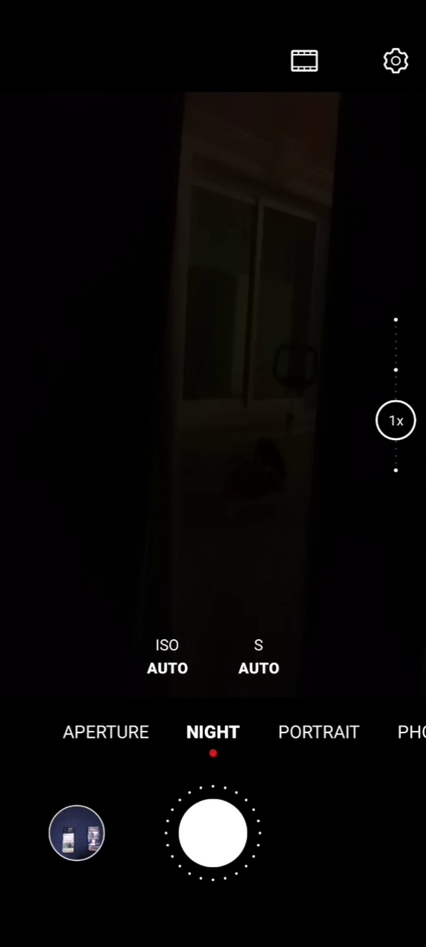
Take a Night-mode shot of the dark room and hold steady during the exposure countdown.
left_click(210, 837)
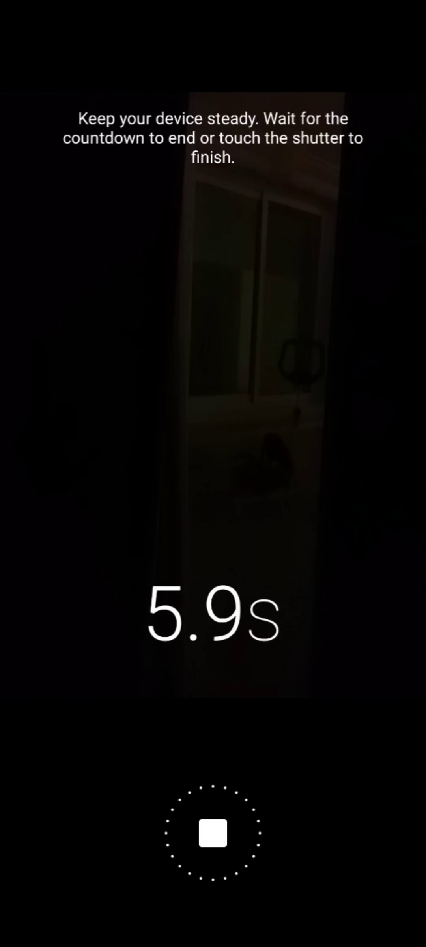